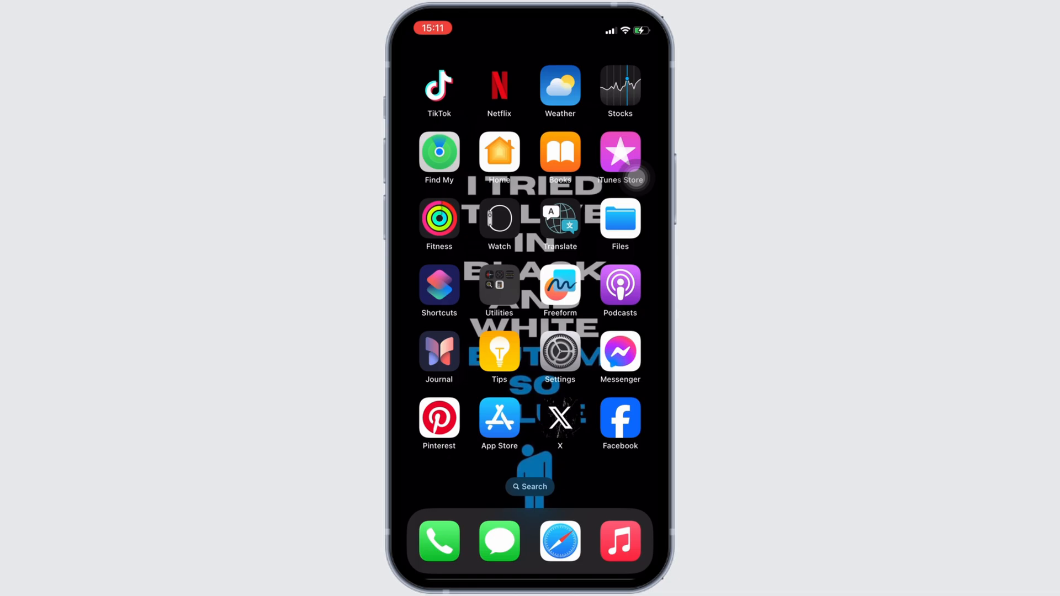
Step: Launch the App Store from the Home Screen and reach its Search page
{"action": "left_click", "coordinate": [499, 416]}
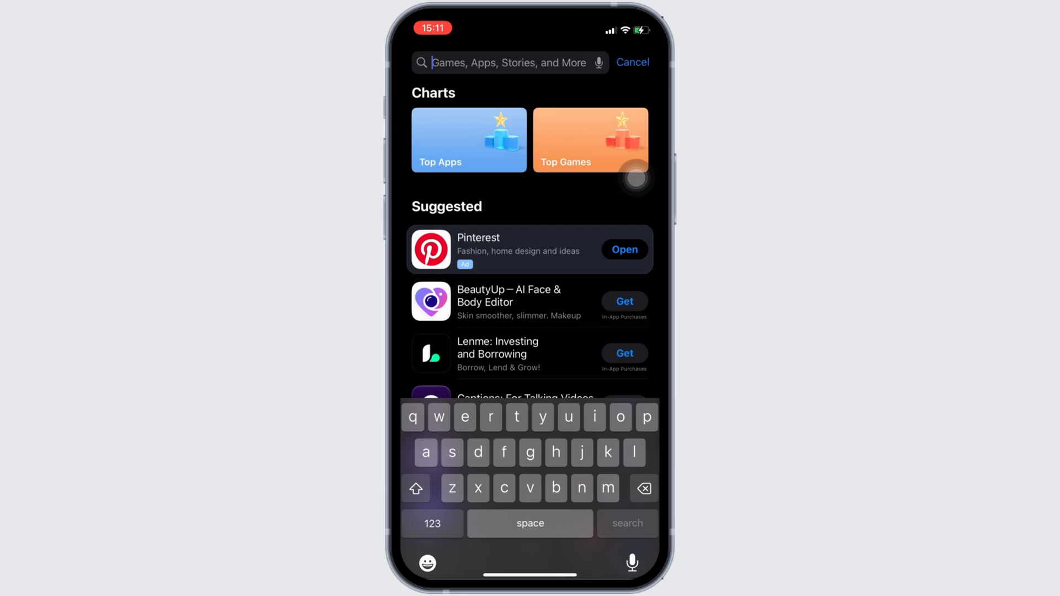
Step: Search 'ing bank' and open the installed ING Banking to go product page
{"action": "type", "text": "INg"}
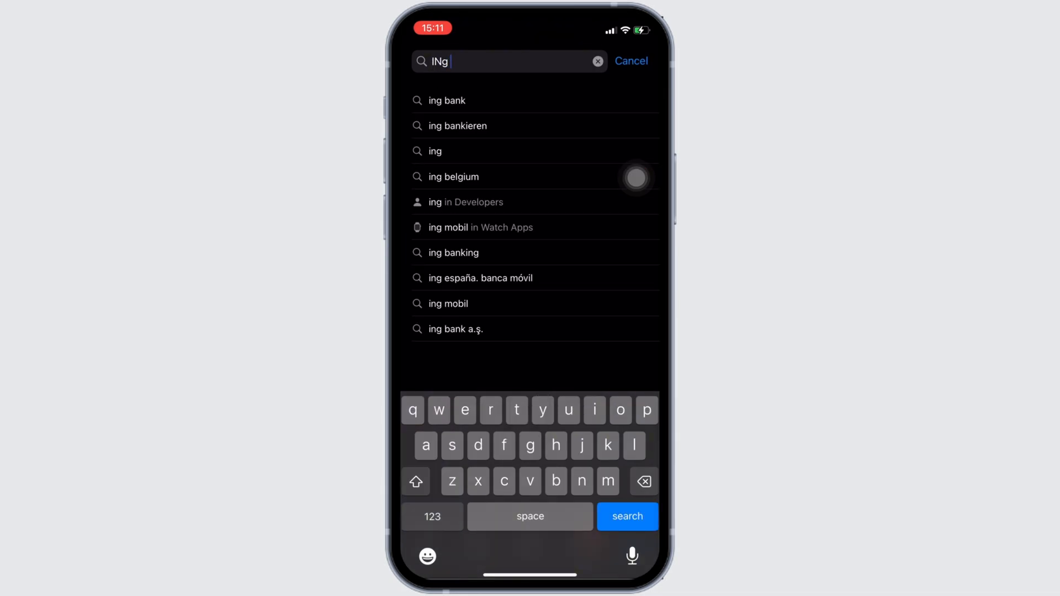
{"action": "left_click", "coordinate": [446, 100]}
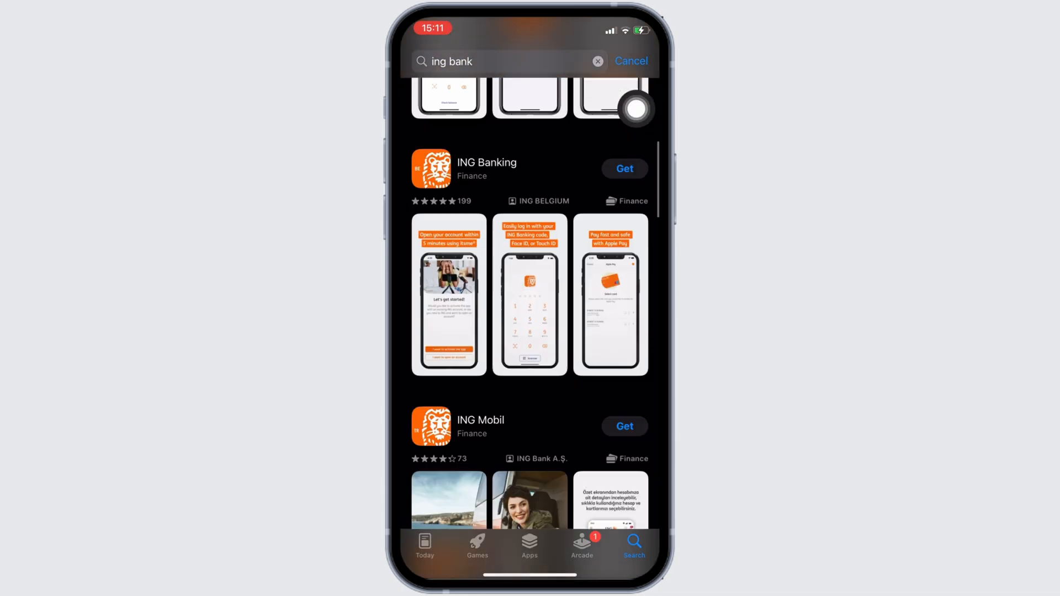
{"action": "scroll", "scroll_direction": "down", "scroll_amount": 3}
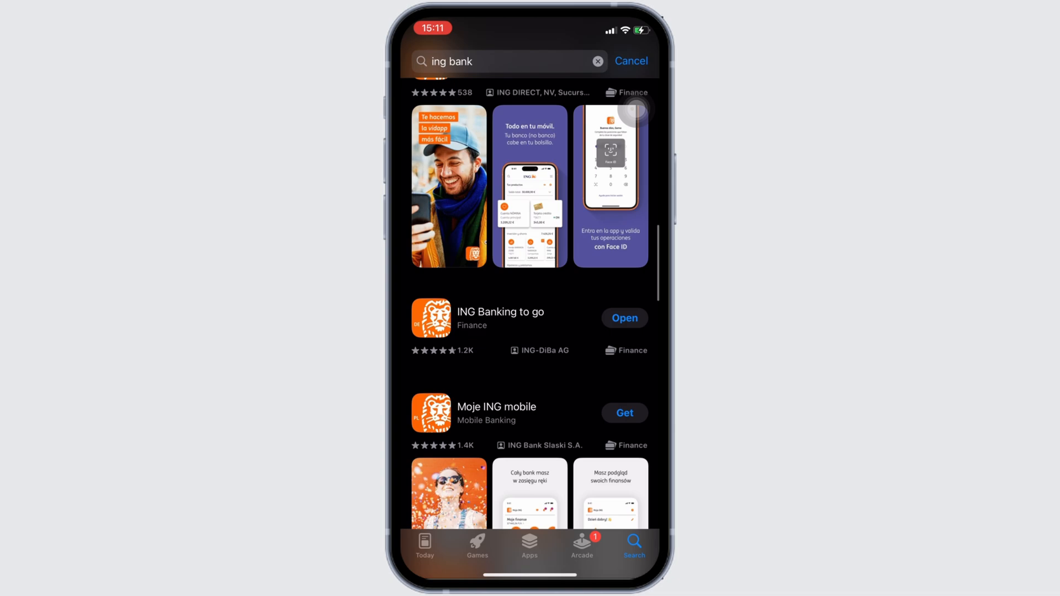
{"action": "left_click", "coordinate": [501, 311]}
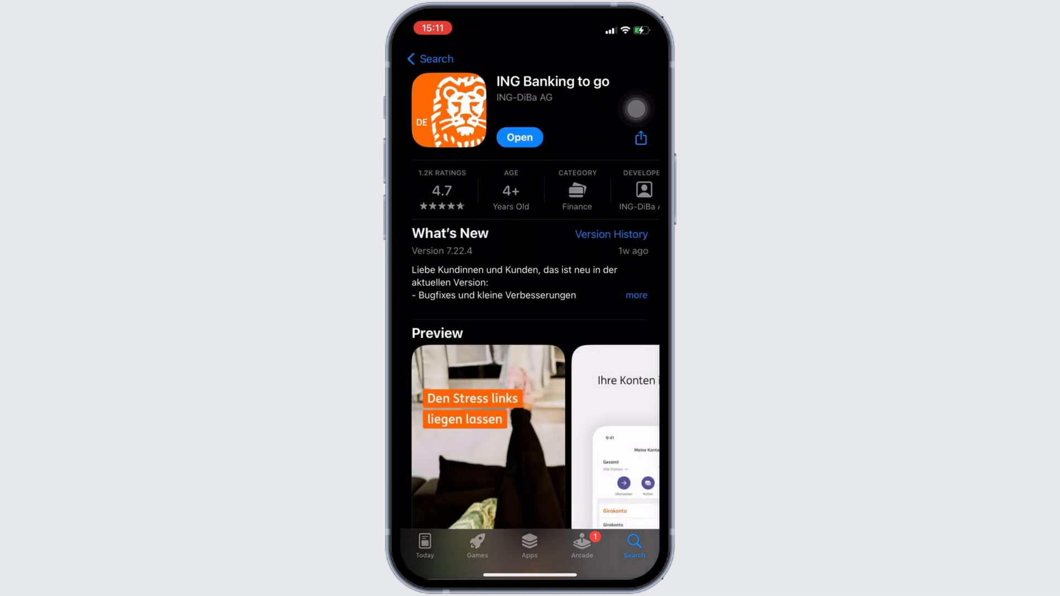
{"action": "mouse_move", "coordinate": [557, 124]}
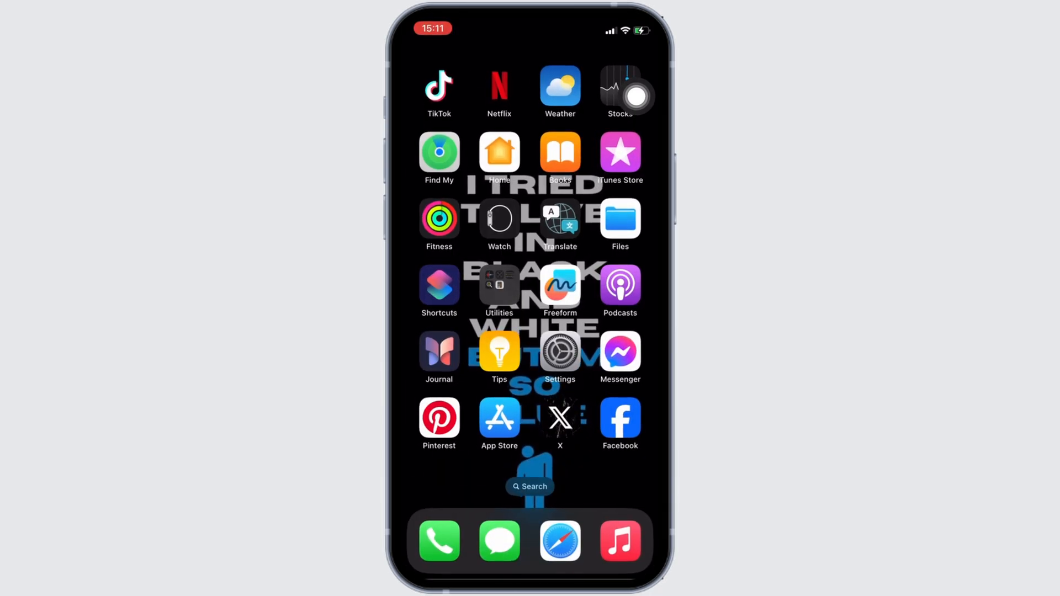
Step: Open Settings > General > iPhone Storage and scroll down to Banking at 191.3 MB
{"action": "left_click", "coordinate": [559, 353]}
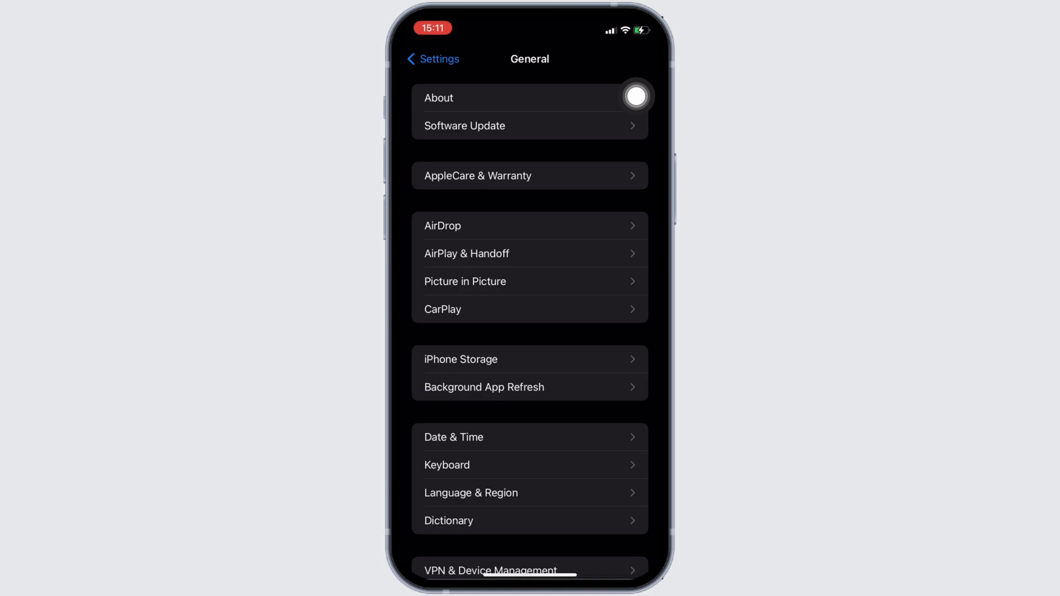
{"action": "left_click", "coordinate": [460, 359]}
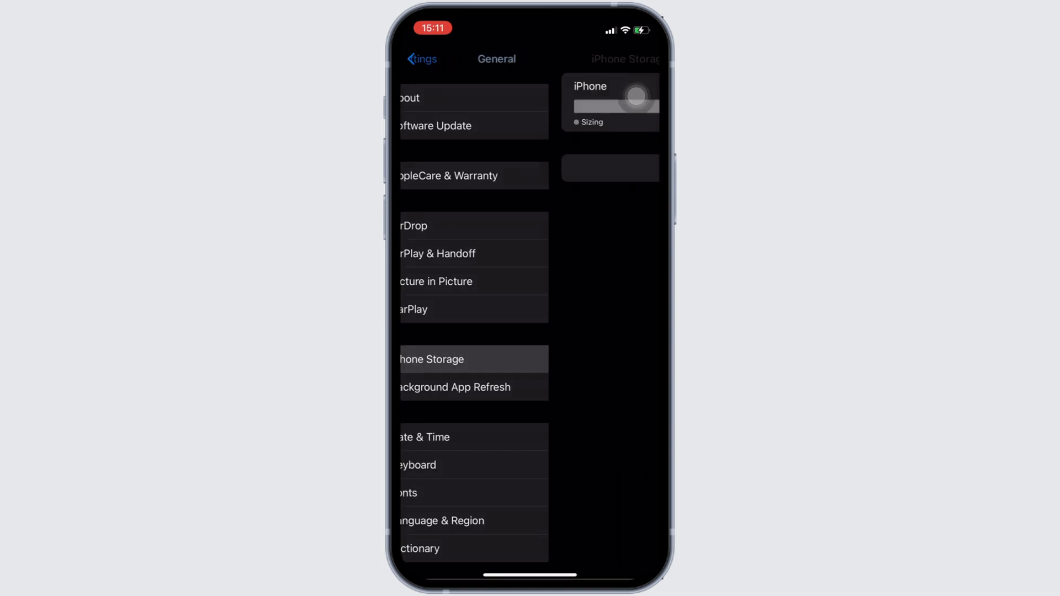
{"action": "left_click", "coordinate": [431, 359]}
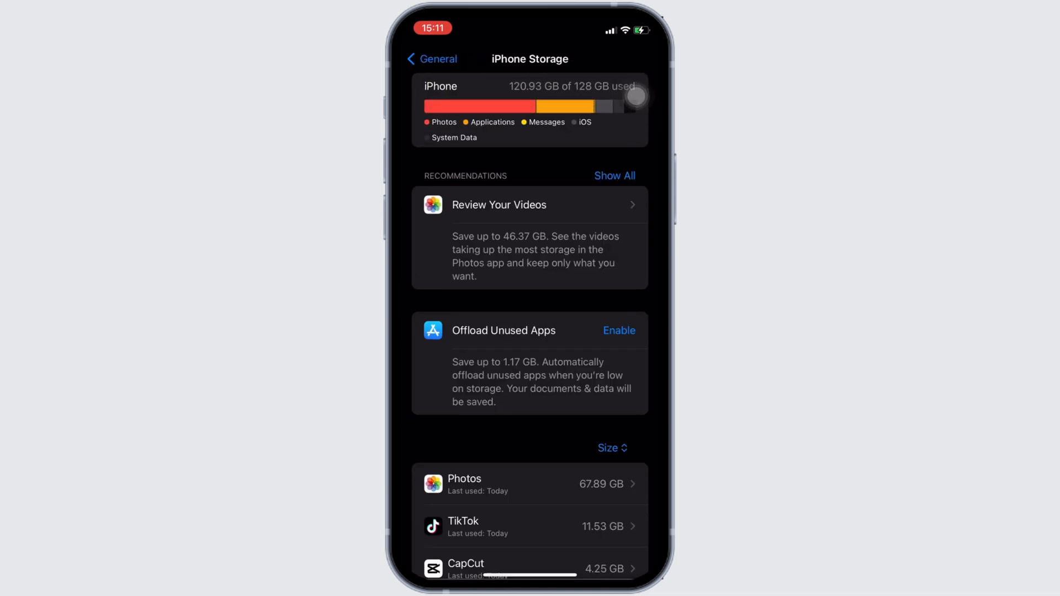
{"action": "scroll", "scroll_direction": "down", "scroll_amount": 3}
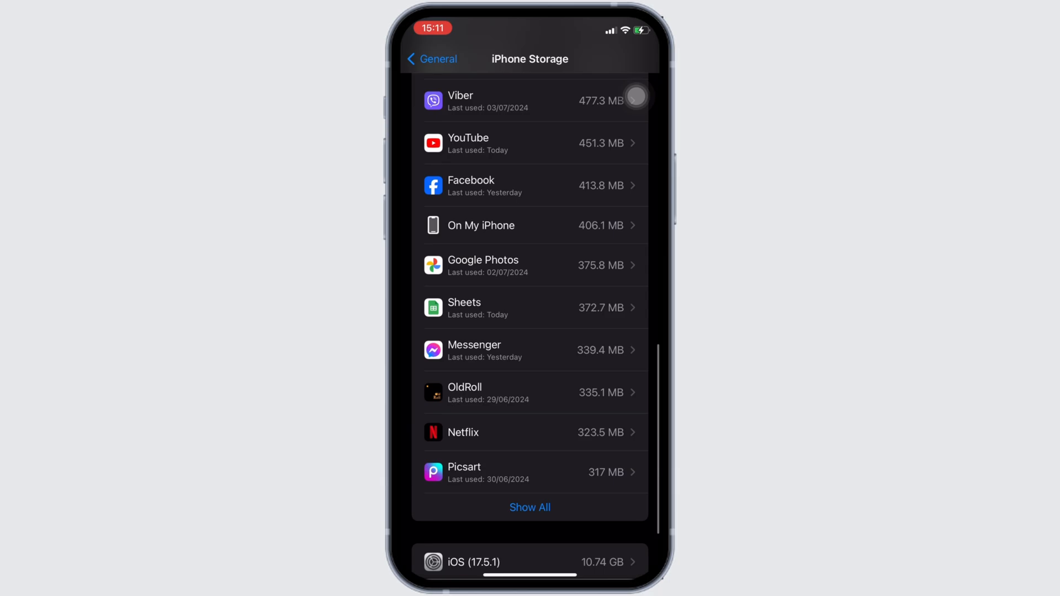
{"action": "scroll", "scroll_direction": "down", "scroll_amount": 3}
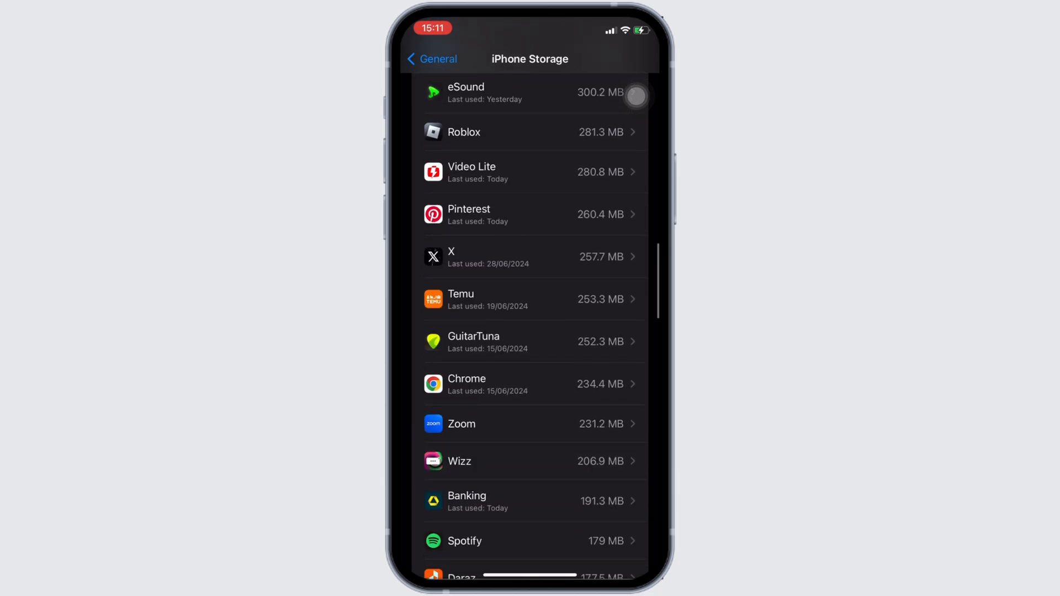
Step: Offload the Banking app from its storage page, keeping 165.3 MB of documents and data
{"action": "left_click", "coordinate": [531, 502]}
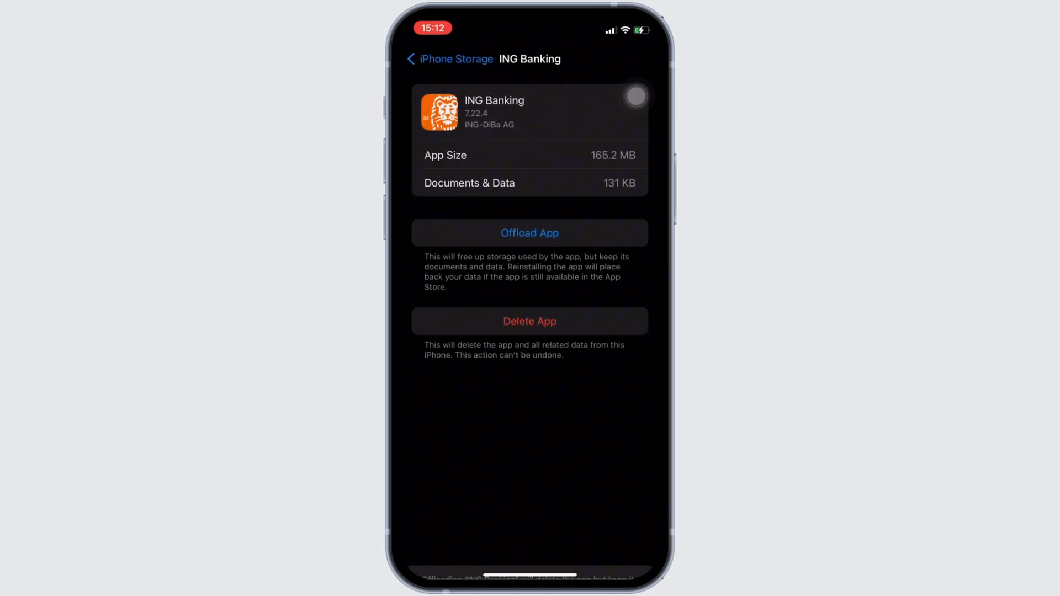
{"action": "left_click", "coordinate": [529, 232]}
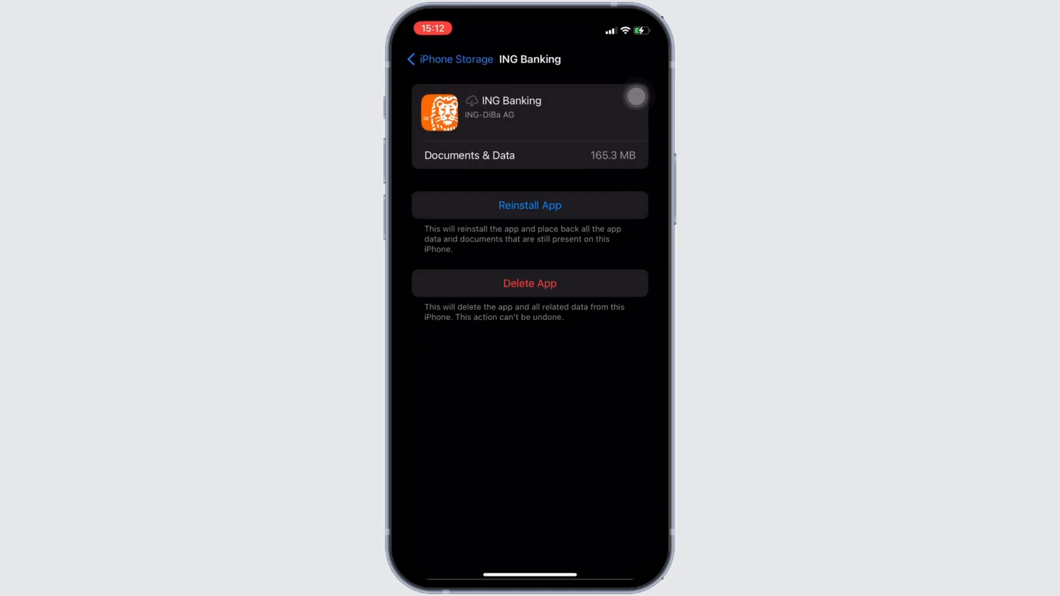